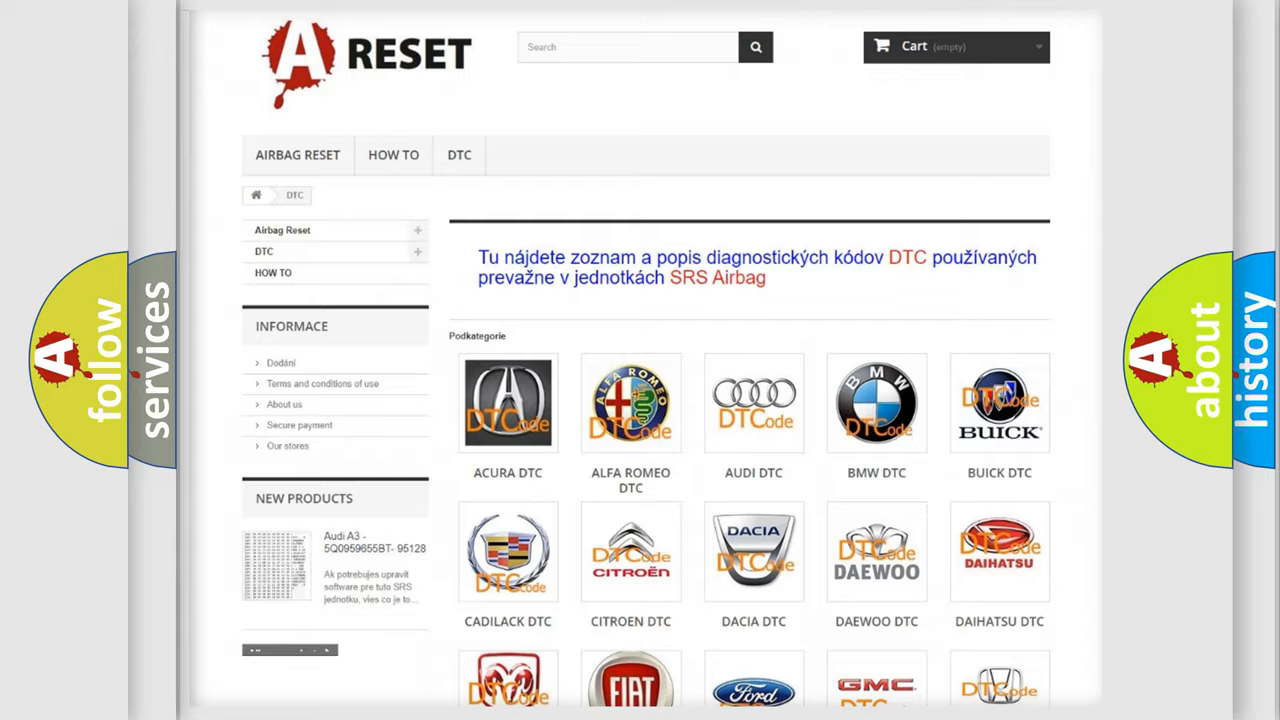
scroll("down", 3)
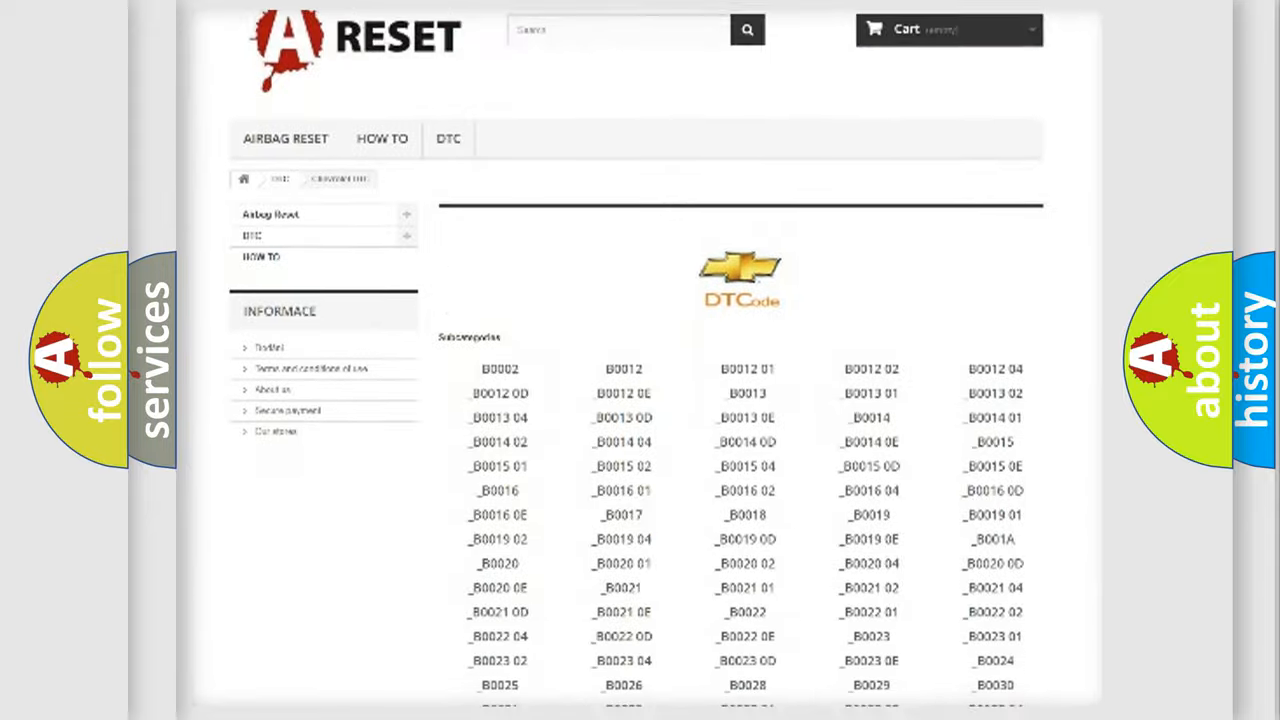
scroll("down", 3)
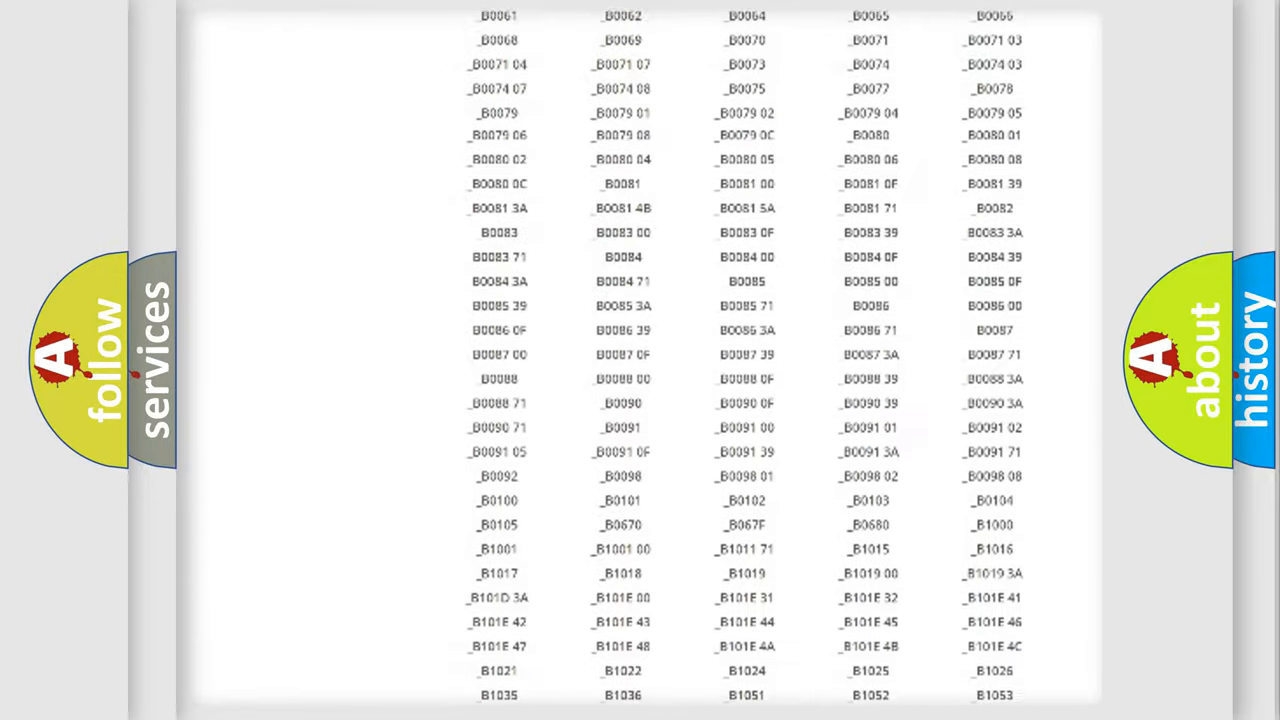